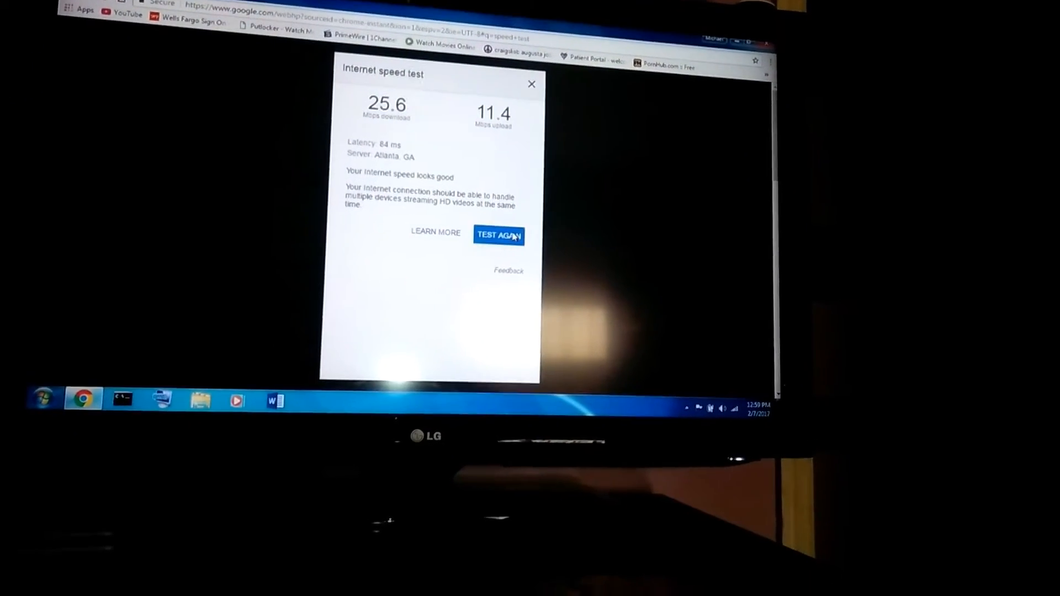
Step: Re-run the internet speed test after the 25.6 Mbps down / 11.4 Mbps up result
click(498, 235)
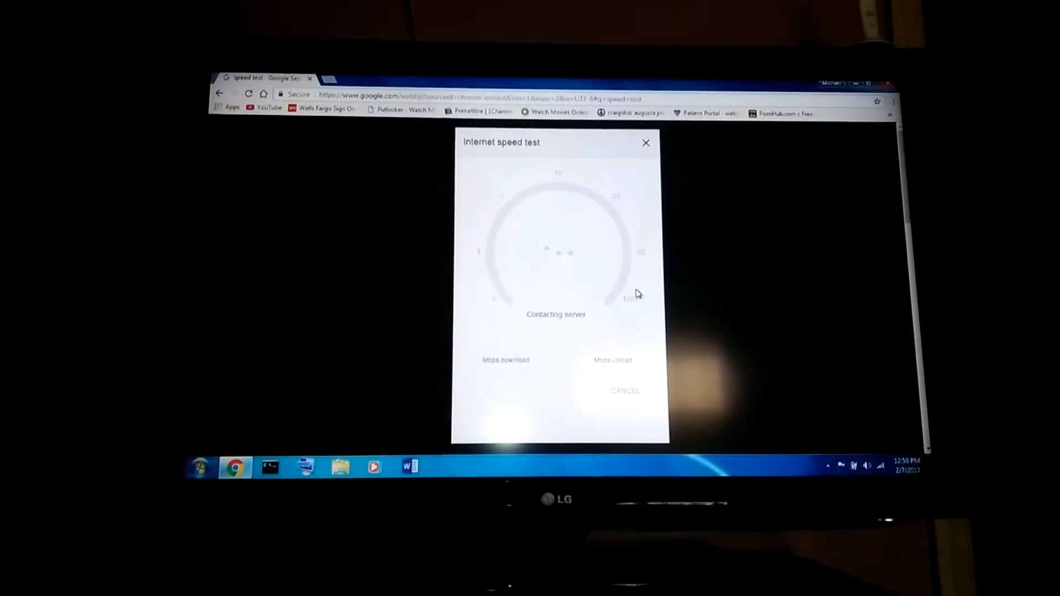